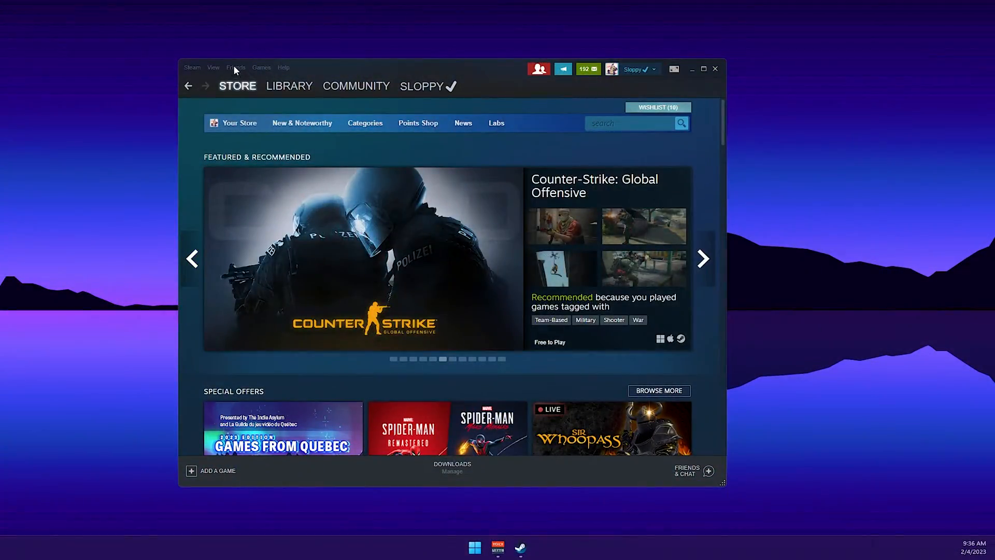
# - Show the Friends List window from the Friends menu's View Friends List entry
pyautogui.click(236, 67)
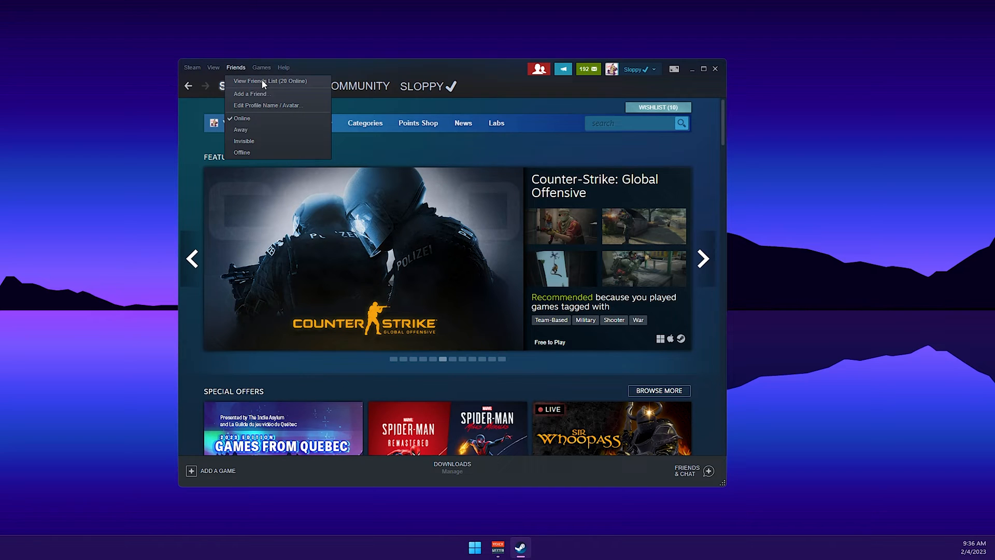
pyautogui.click(269, 81)
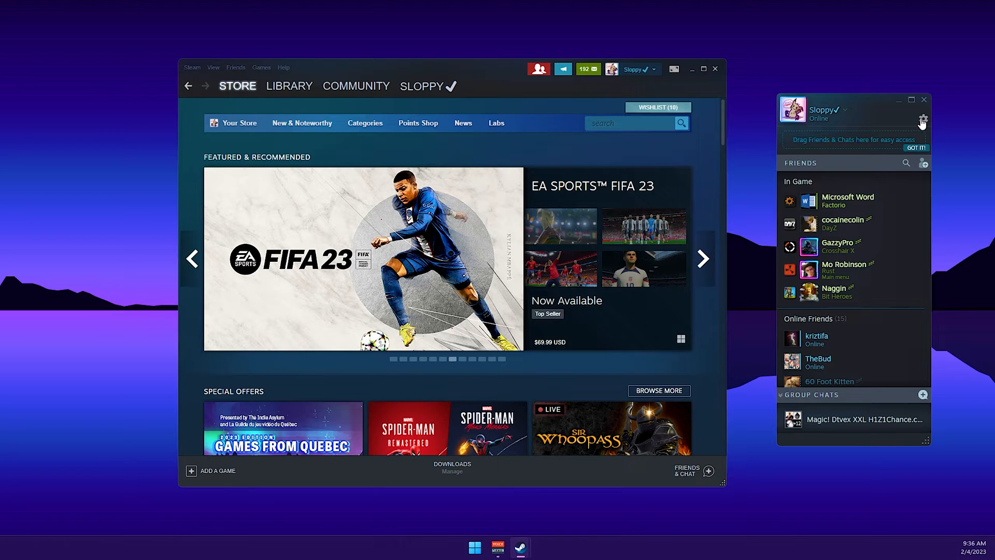
# - In Friends List settings Voice page, choose VoiceMeeter Output as input device and VoiceMeeter Input as output device
pyautogui.click(923, 120)
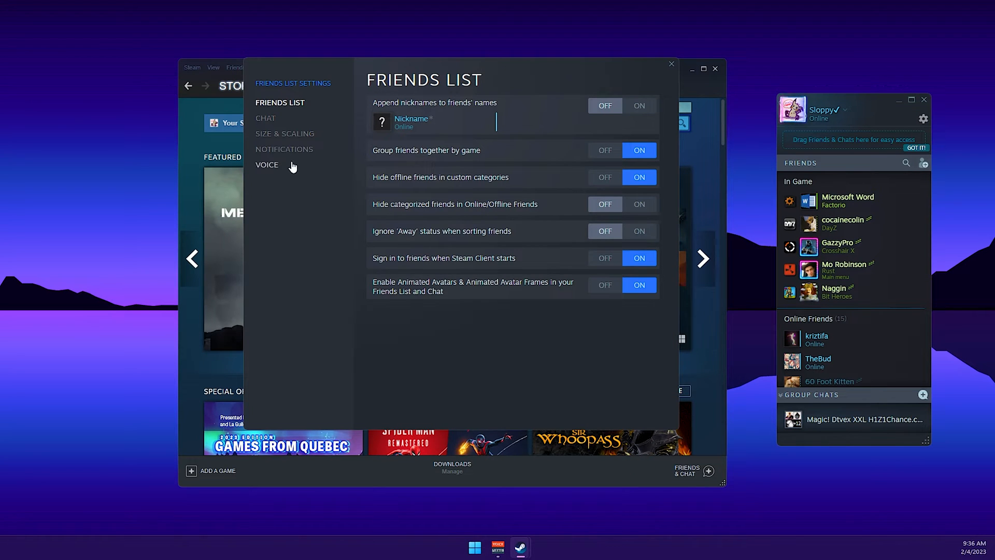
pyautogui.click(266, 165)
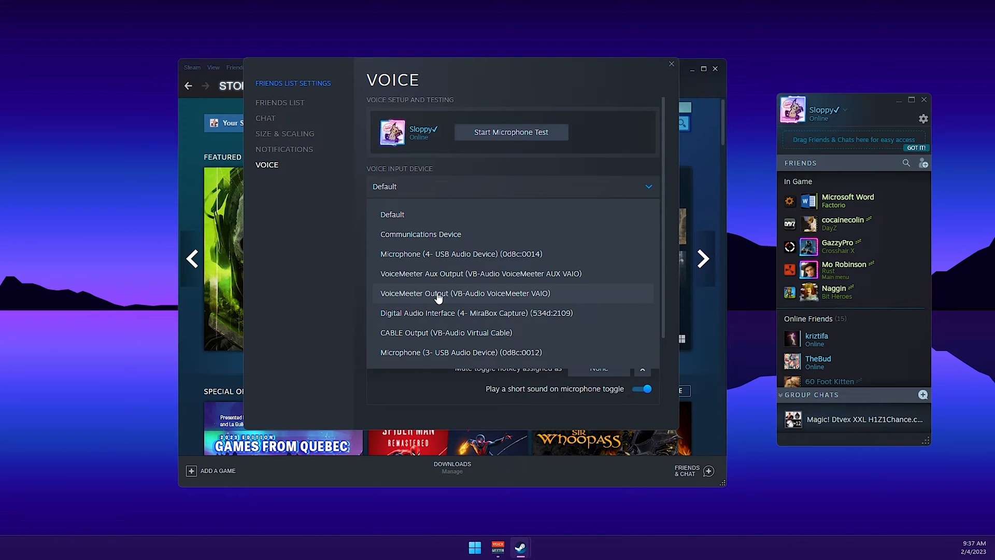
pyautogui.click(464, 292)
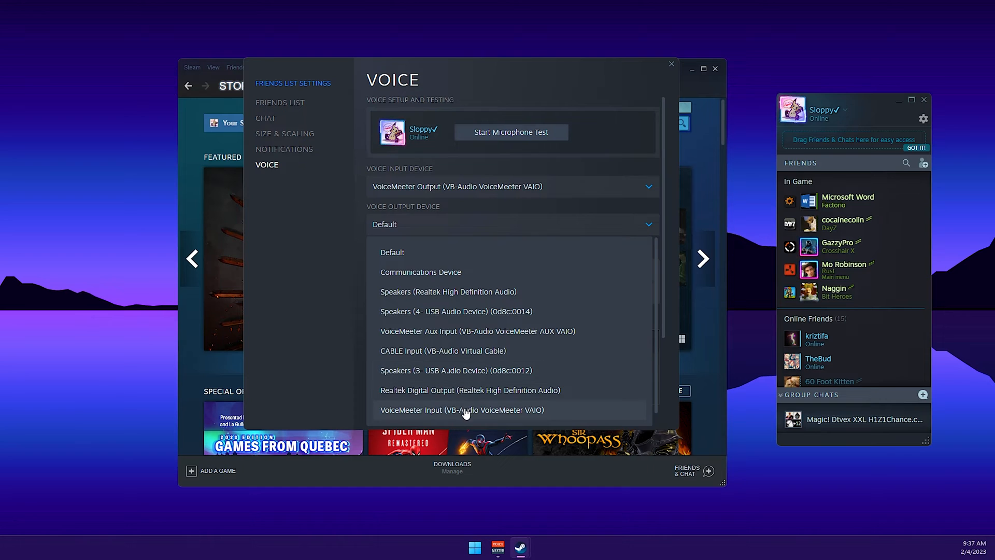
pyautogui.click(463, 410)
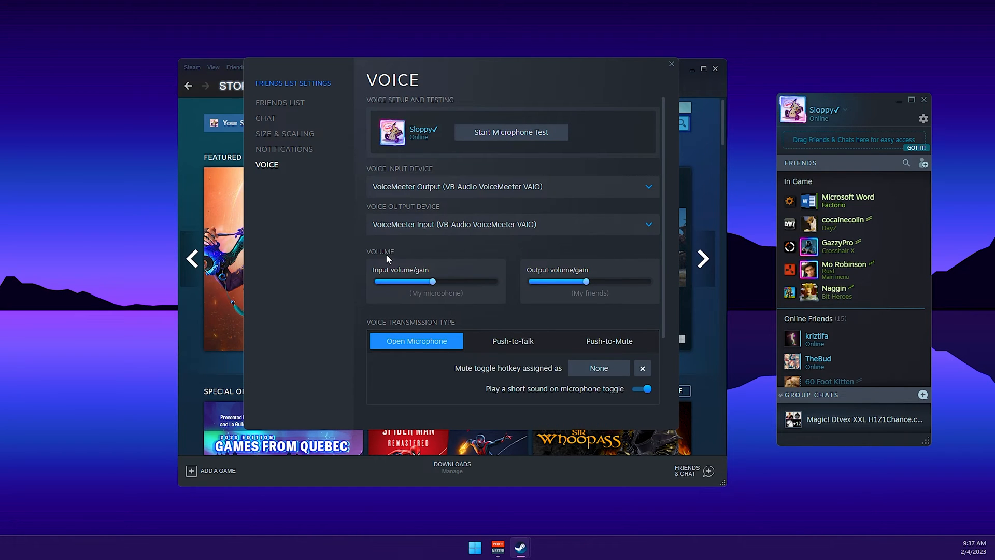
# - Raise the microphone input gain near maximum and lower friends' output volume almost to zero
pyautogui.moveTo(423, 281); pyautogui.dragTo(477, 281)
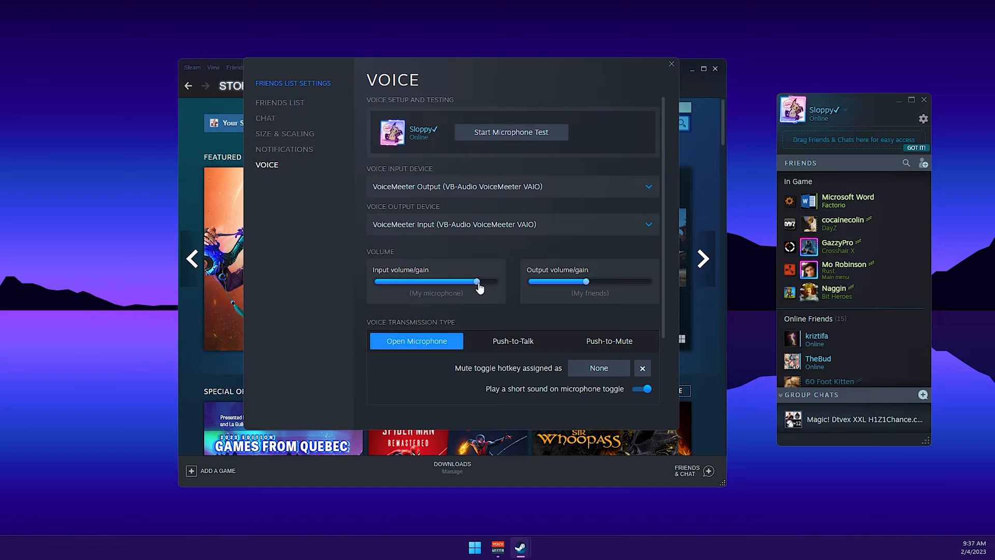
pyautogui.moveTo(584, 281); pyautogui.dragTo(539, 281)
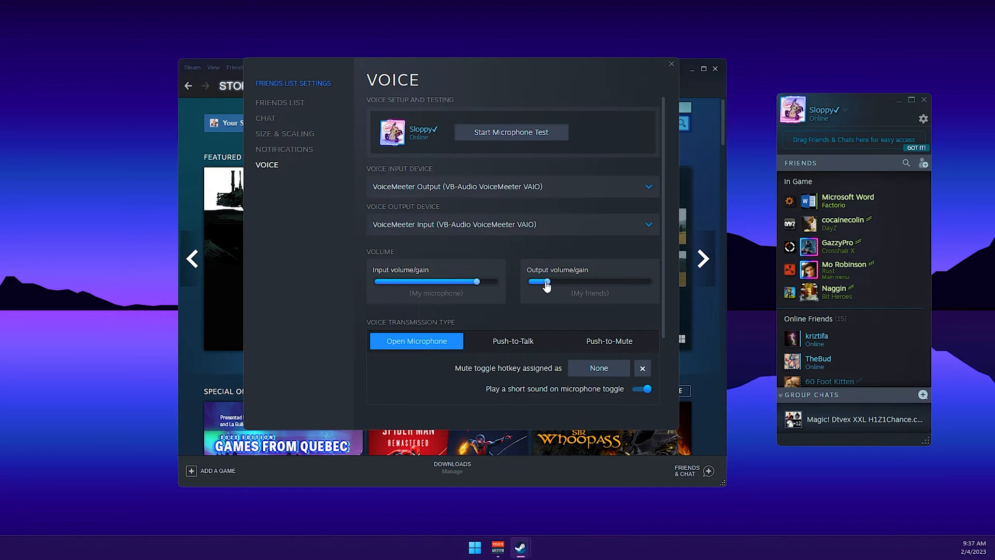
pyautogui.moveTo(539, 281); pyautogui.dragTo(529, 281)
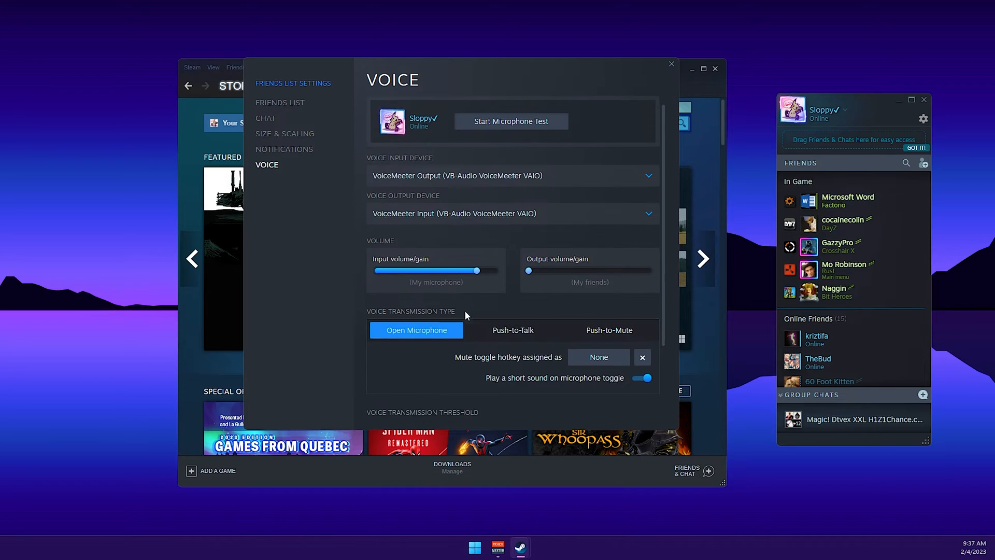
# - Confirm Open Microphone is selected, then close the Friends List settings window
pyautogui.scroll(-3)
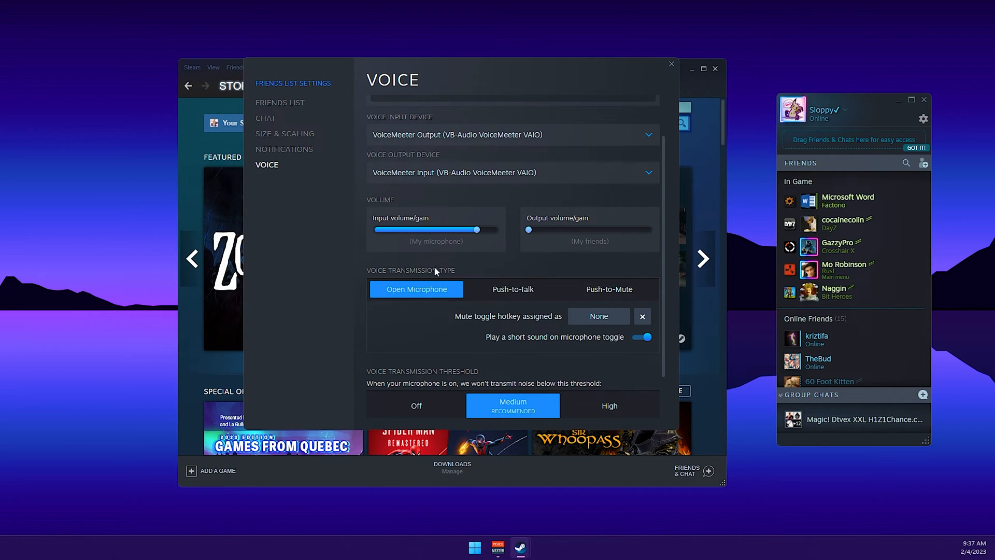
pyautogui.moveTo(425, 295)
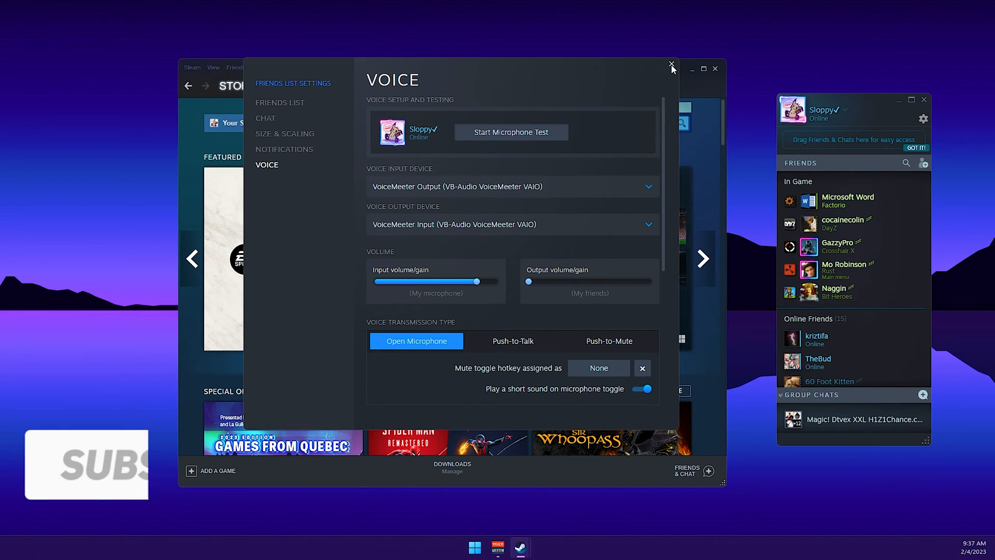
pyautogui.click(671, 65)
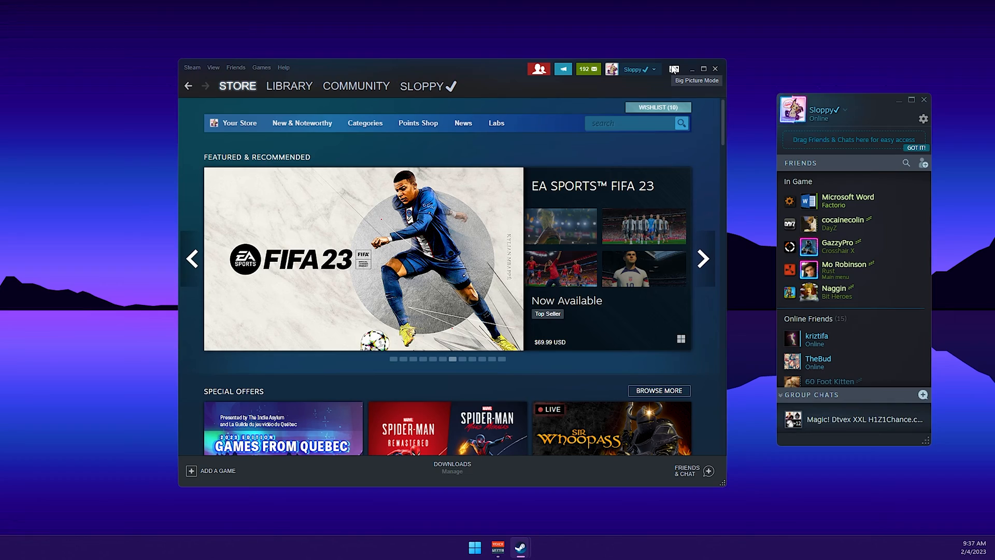